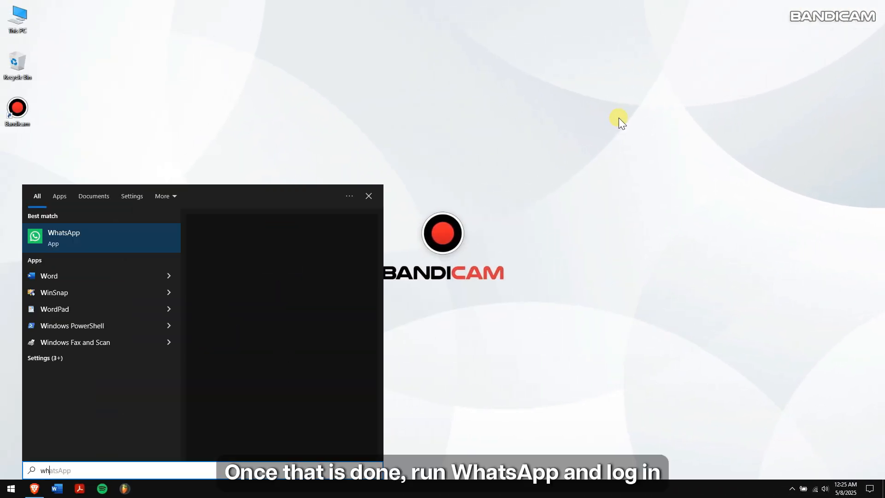
- Launch WhatsApp desktop from search and get started linking the account via the phone's QR scan
click(64, 237)
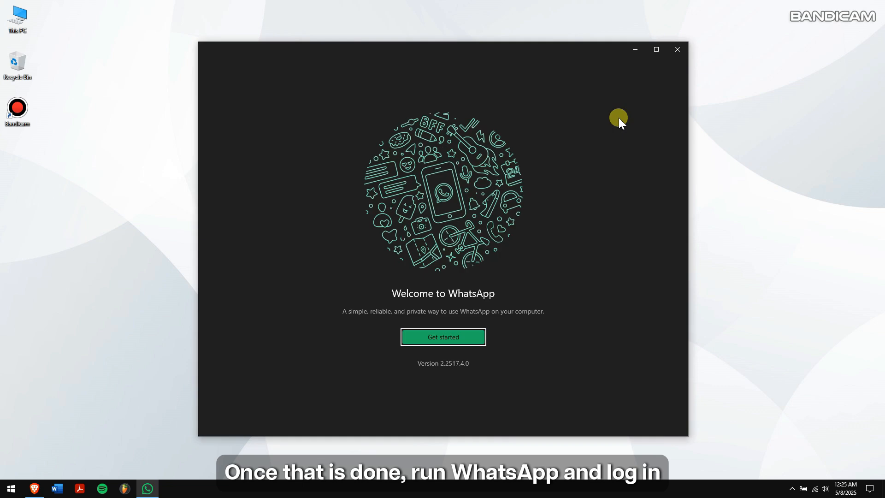
click(443, 338)
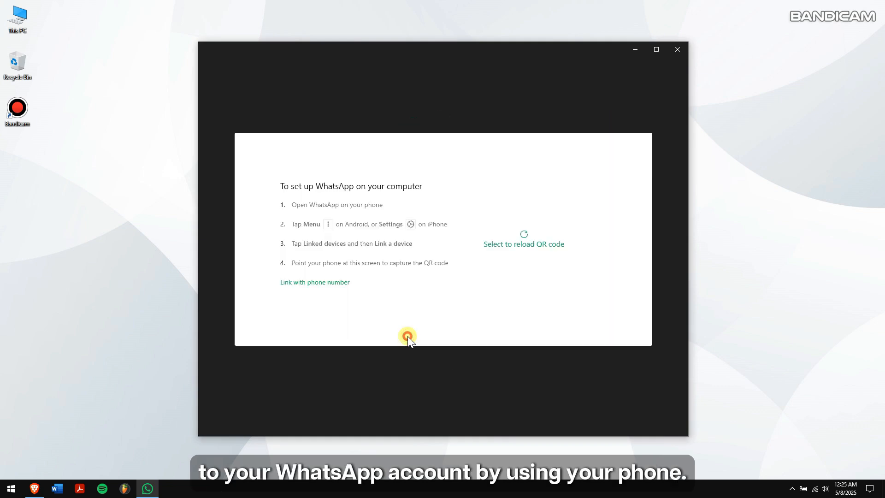
click(523, 238)
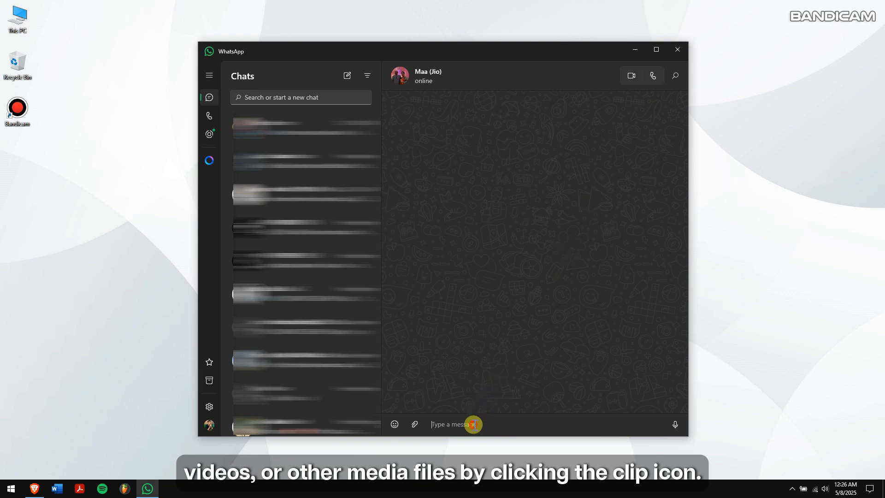
- Put the WhatsApp chat window out of the way so the desktop shows
click(414, 424)
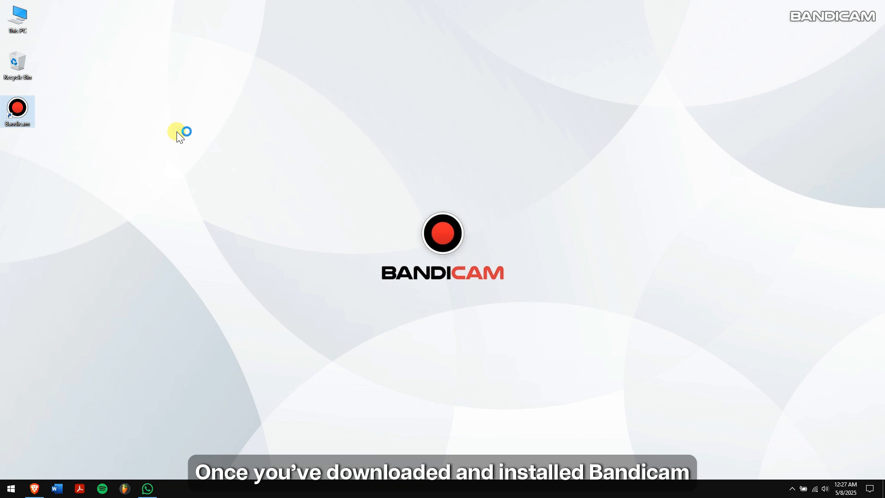
- Launch Bandicam from the desktop and reach the sound recording settings under Video format
double_click(17, 111)
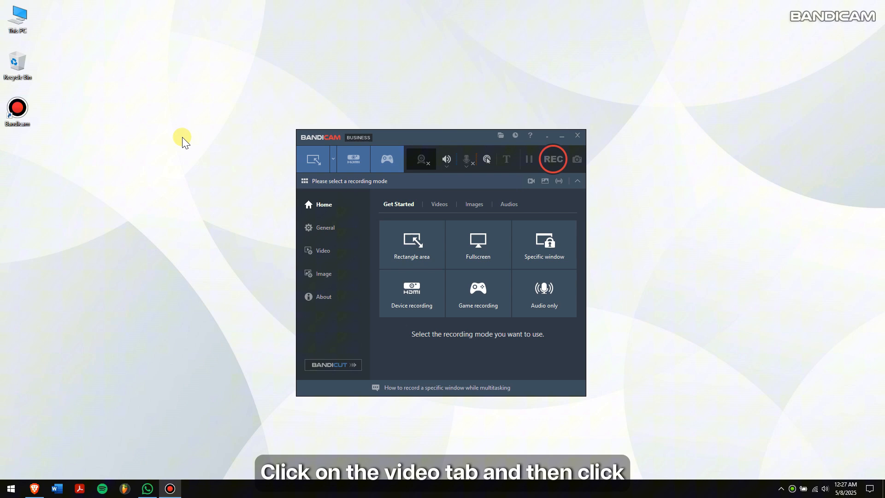
click(323, 250)
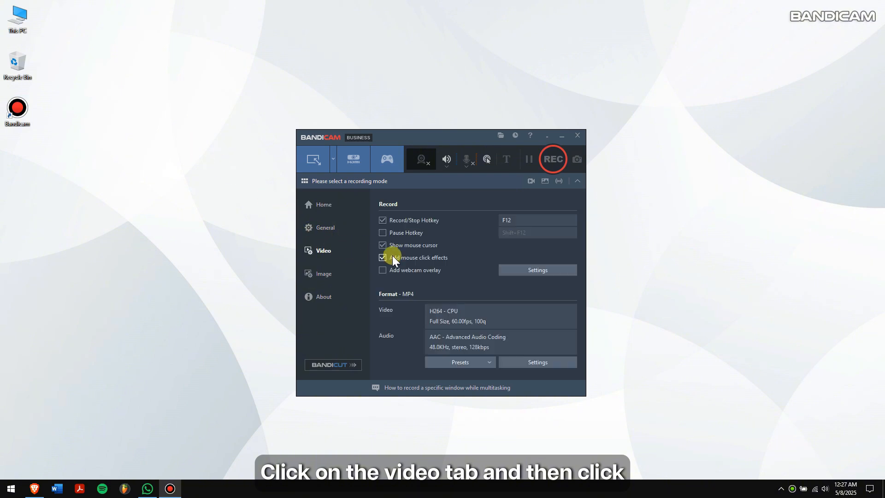
click(536, 270)
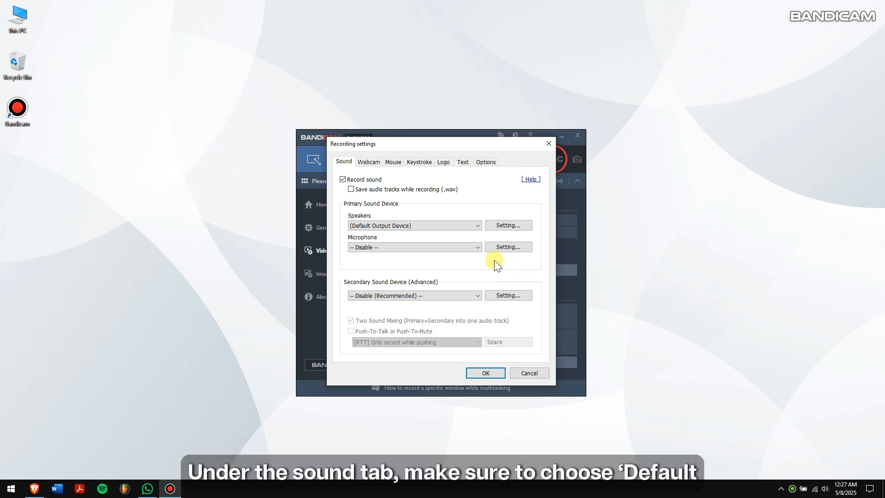
- Keep Default Output Device for speakers, choose Microphone (Deity VO-7U), and bring up the Windows Sound dialog
click(414, 224)
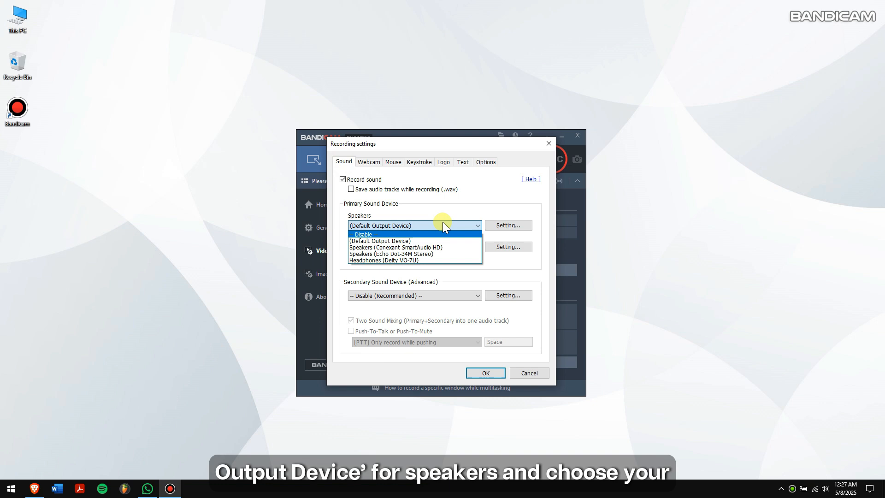
click(414, 247)
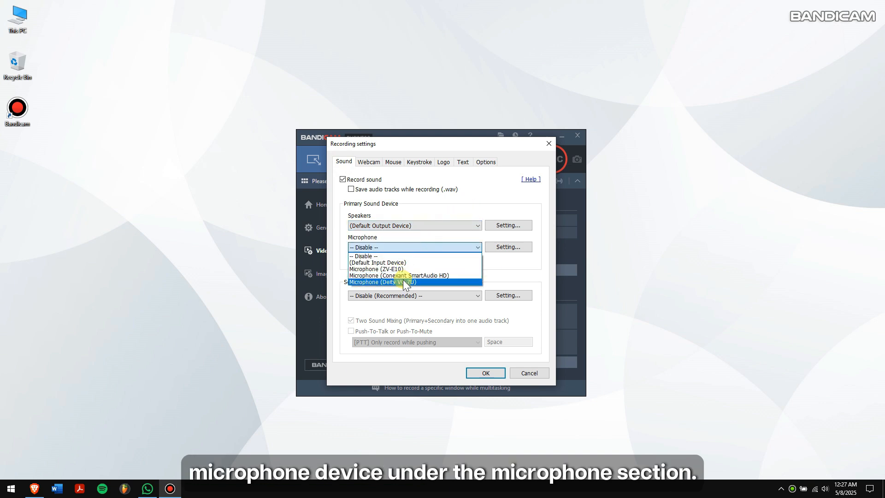
click(382, 282)
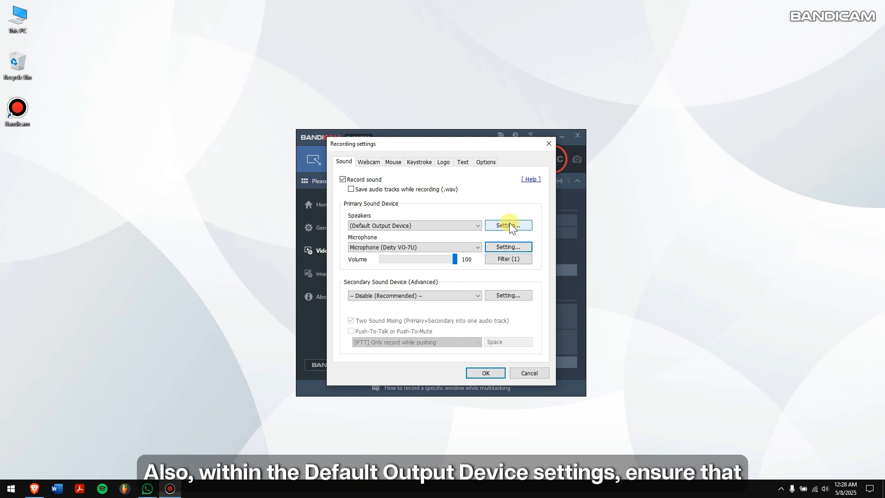
click(507, 225)
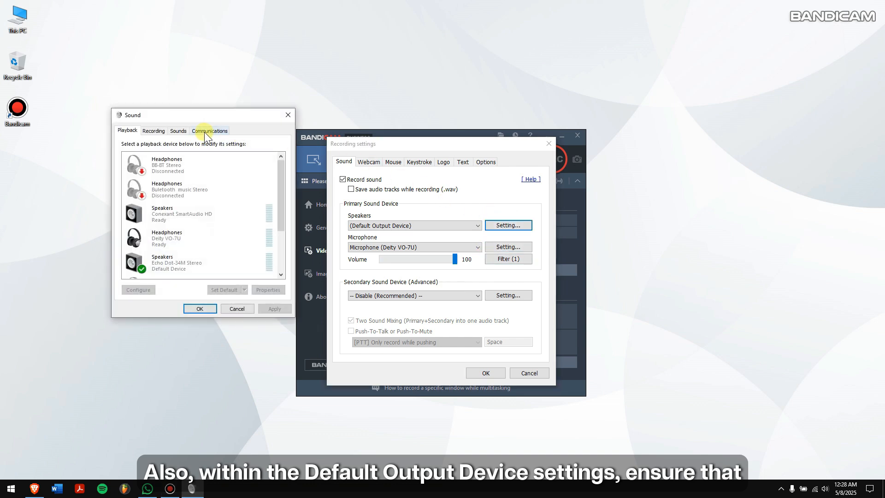
- Set Windows Communications to Do nothing during calls and confirm both the Sound and Recording settings dialogs
click(209, 130)
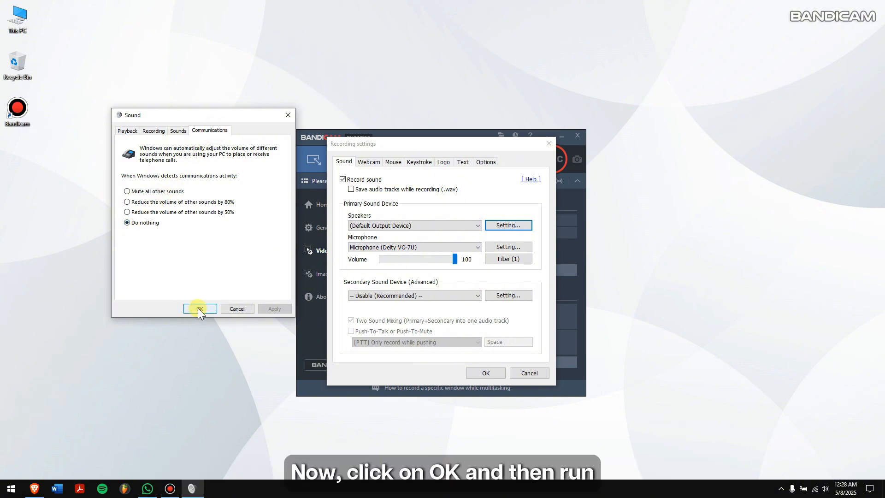
click(199, 309)
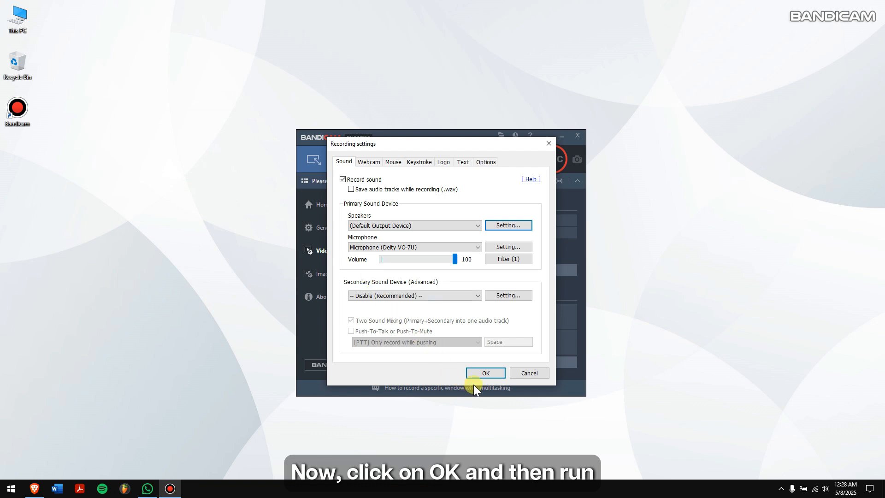
click(484, 372)
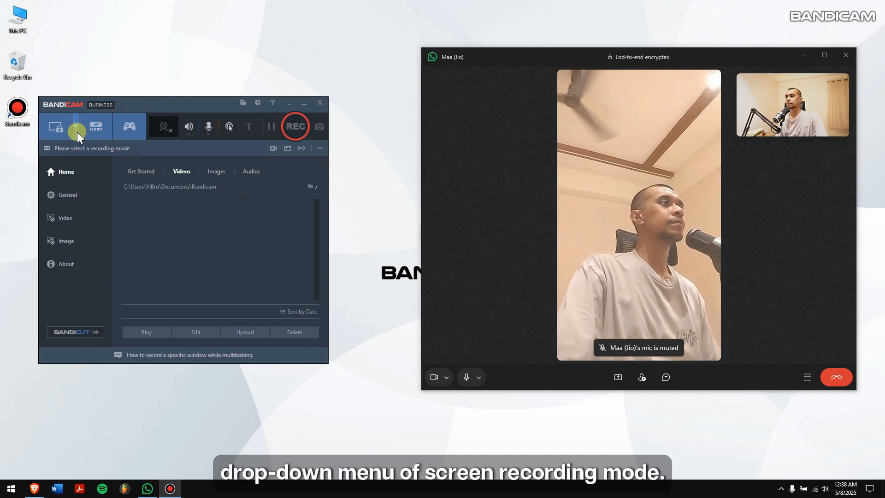
- Target the Video call - WhatsApp window as the recording mode and record it to a 6-second MP4
click(76, 126)
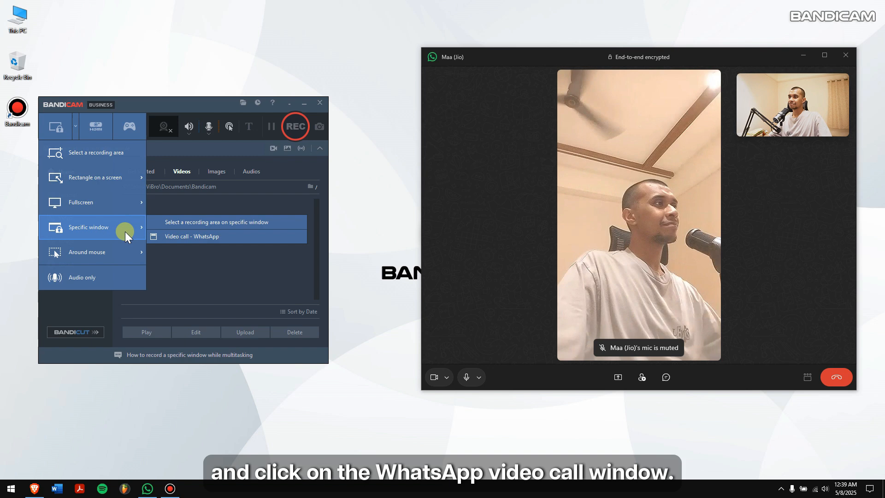
click(194, 236)
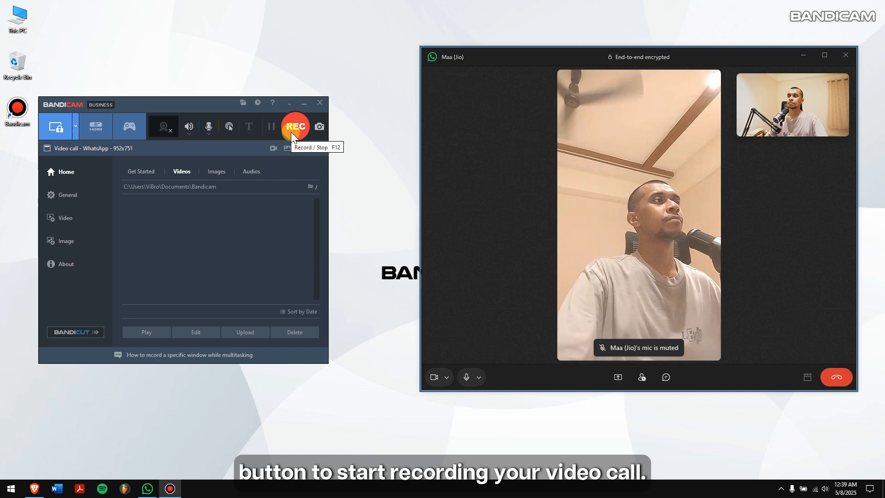
click(295, 126)
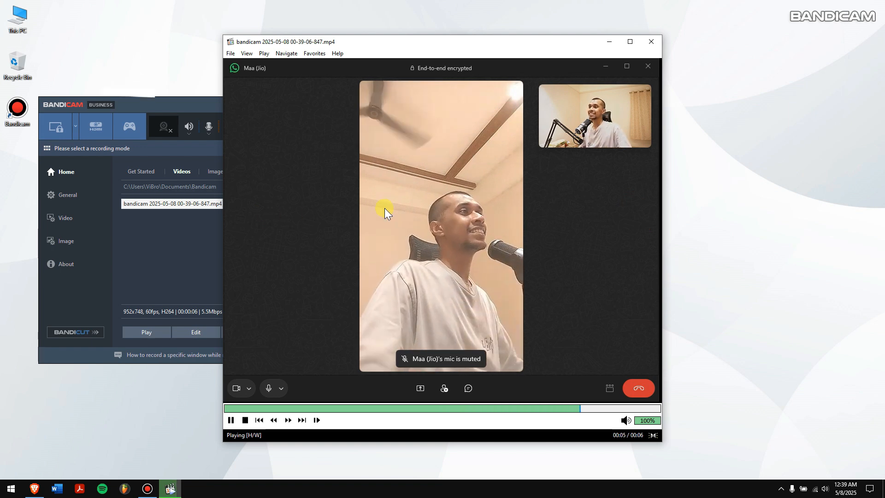
- Play back the recorded call MP4 and close the player
click(230, 420)
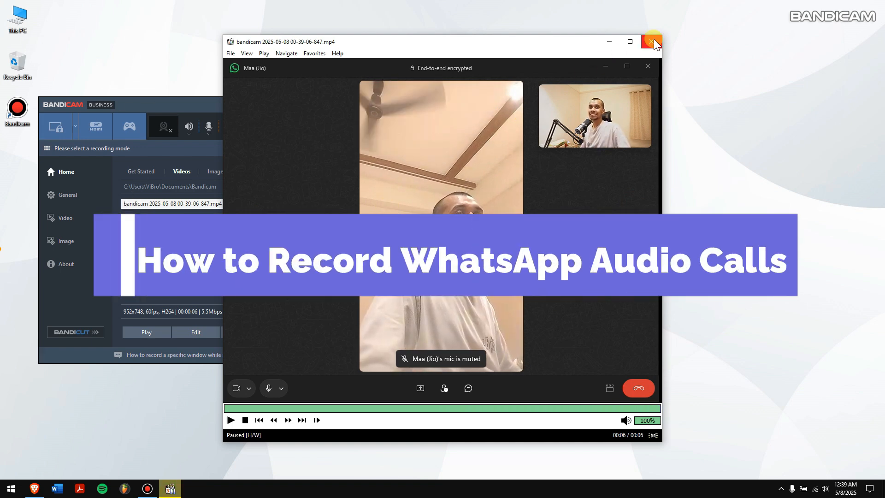
click(653, 42)
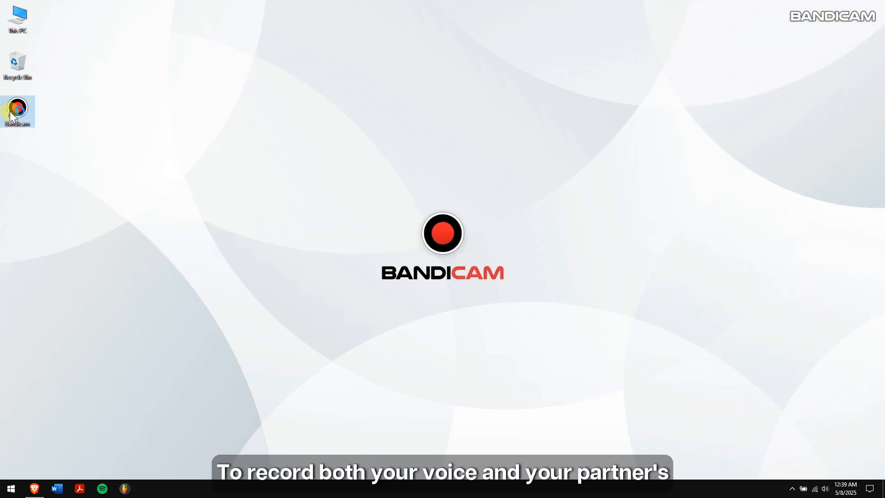
- Relaunch Bandicam with the Default Output Device for sound and Audio only recording mode, with WhatsApp looked up
double_click(16, 111)
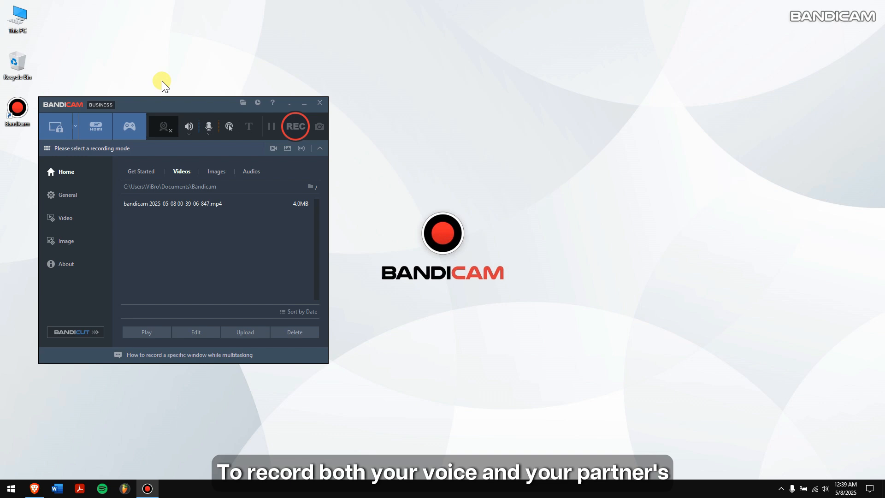
click(189, 126)
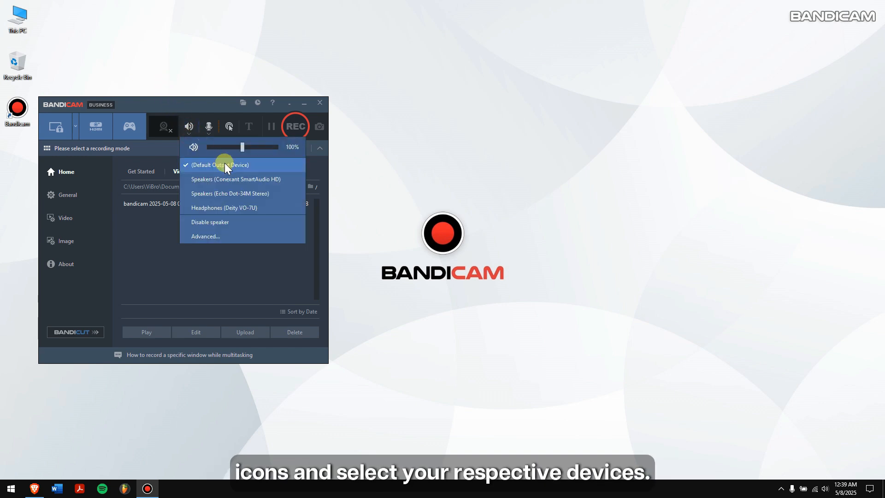
click(209, 126)
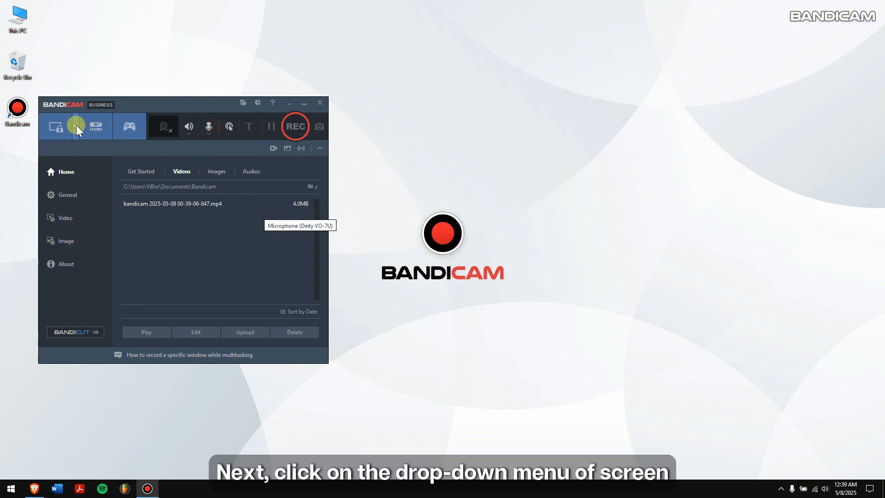
click(75, 126)
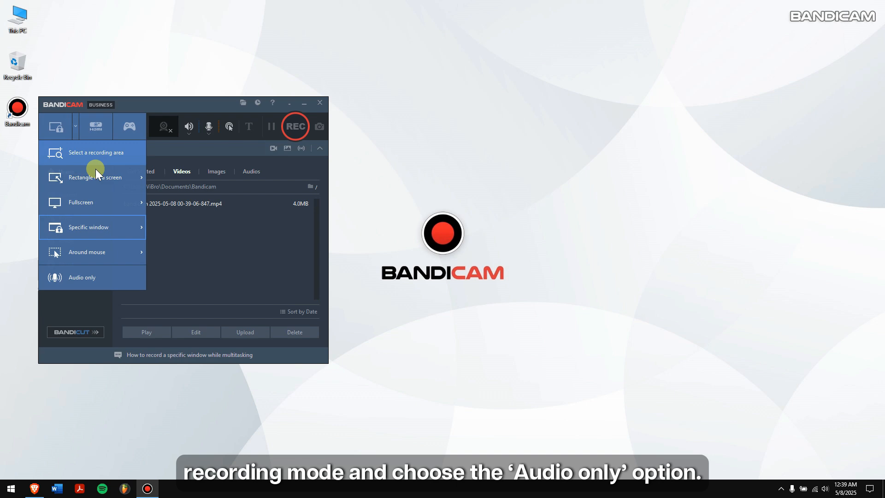
click(82, 278)
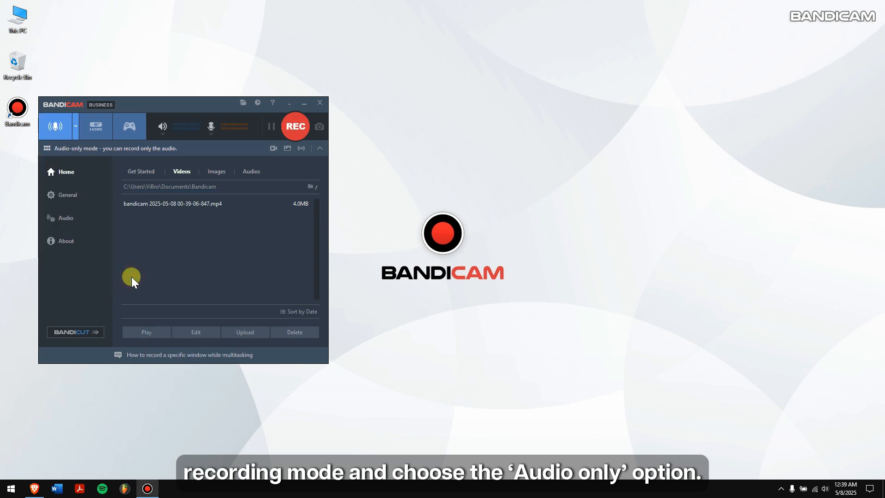
text(wh)
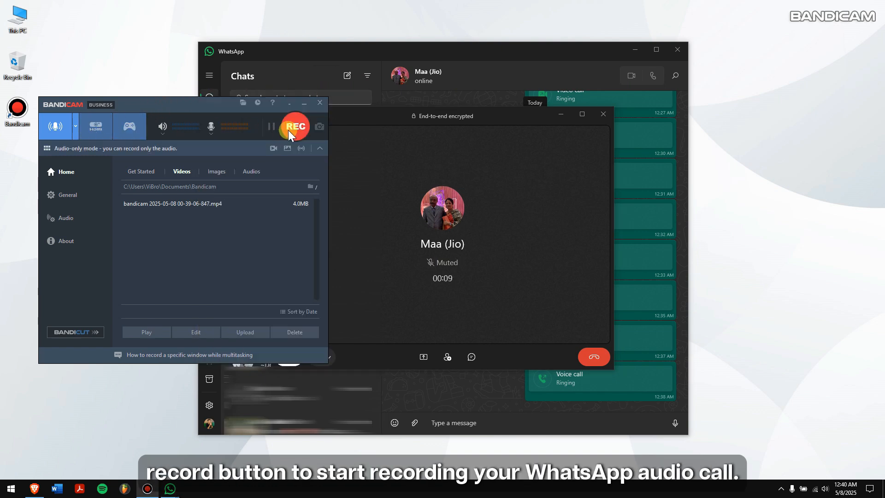
- Record the WhatsApp audio call to MP3, then play the new file from the Audios list
click(294, 125)
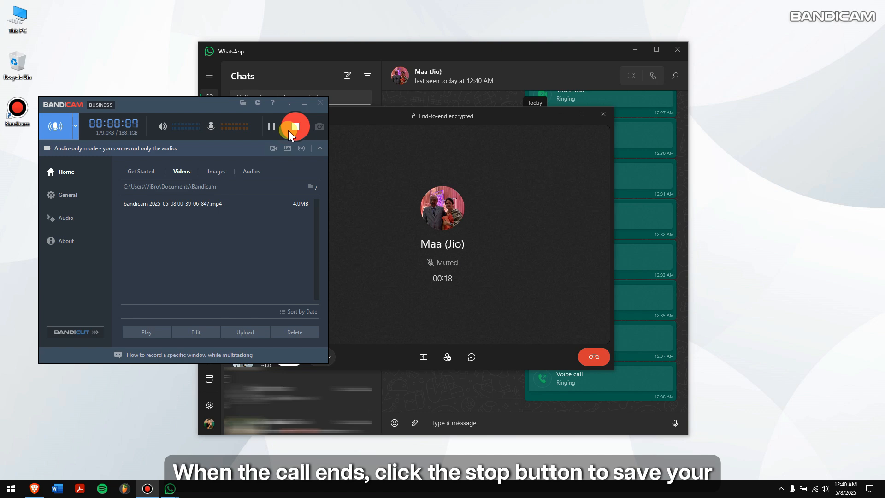
click(294, 125)
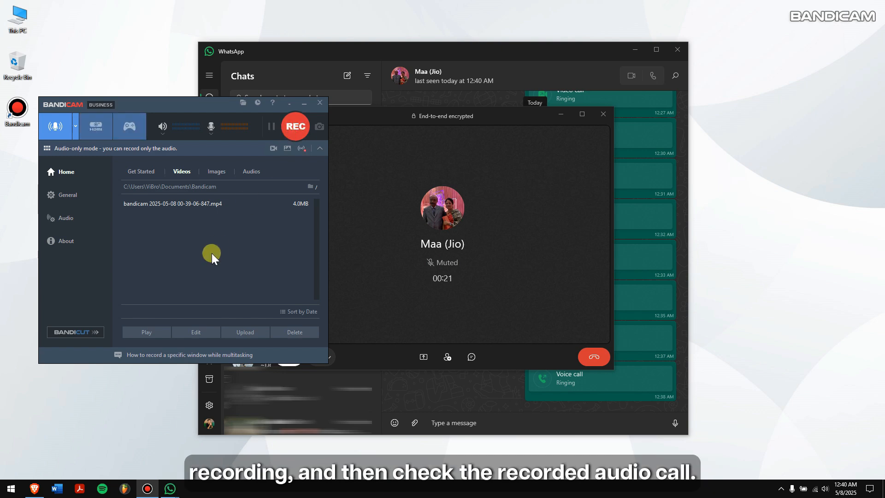
click(250, 172)
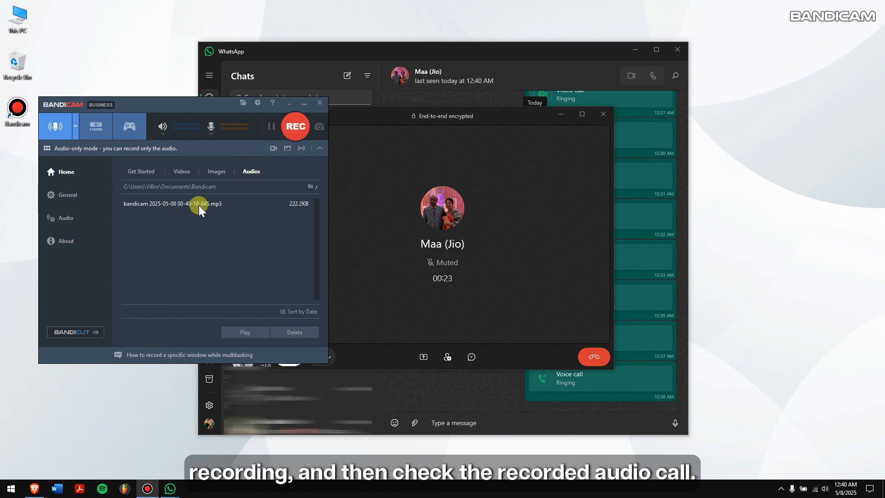
double_click(173, 204)
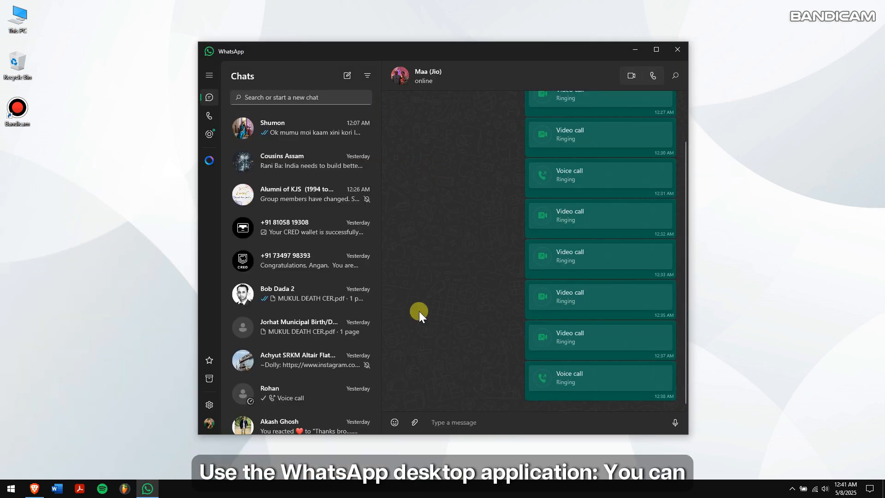
click(414, 422)
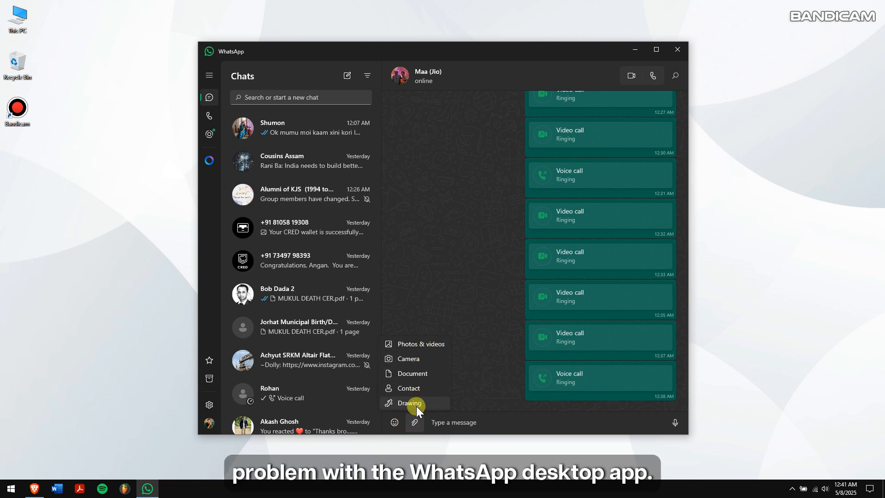
mouse_move(466, 273)
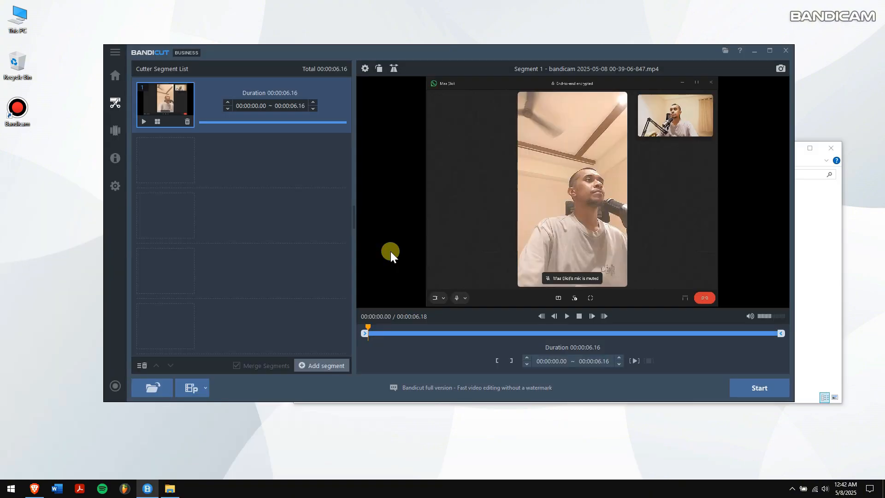
- Re-encode the call recording in Encoding mode at 30 fps and start the MP4 export to the Desktop
click(759, 389)
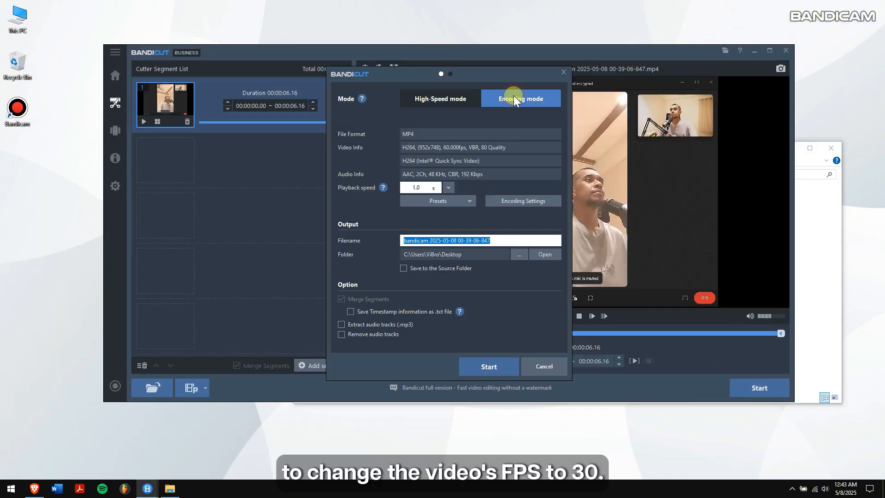
click(523, 201)
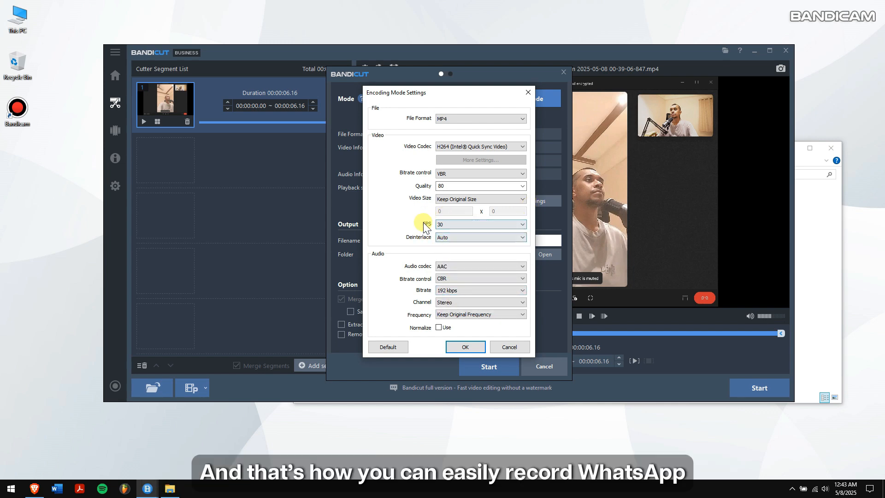
click(464, 346)
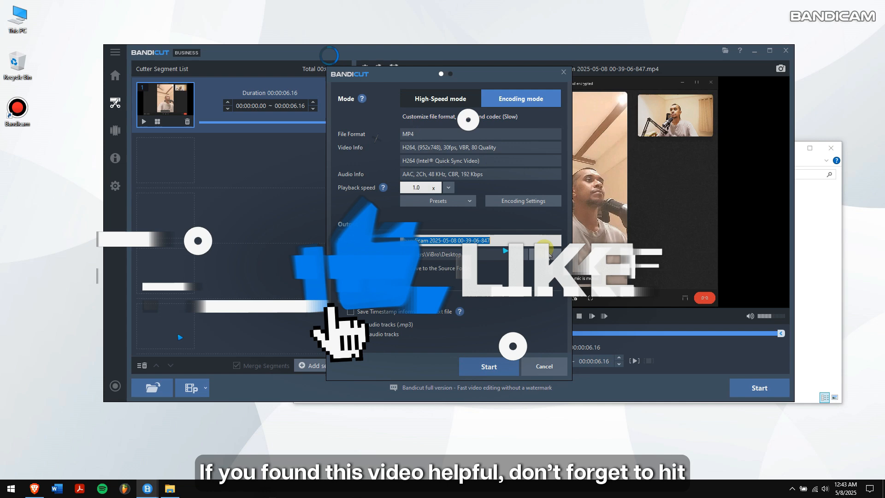
click(522, 200)
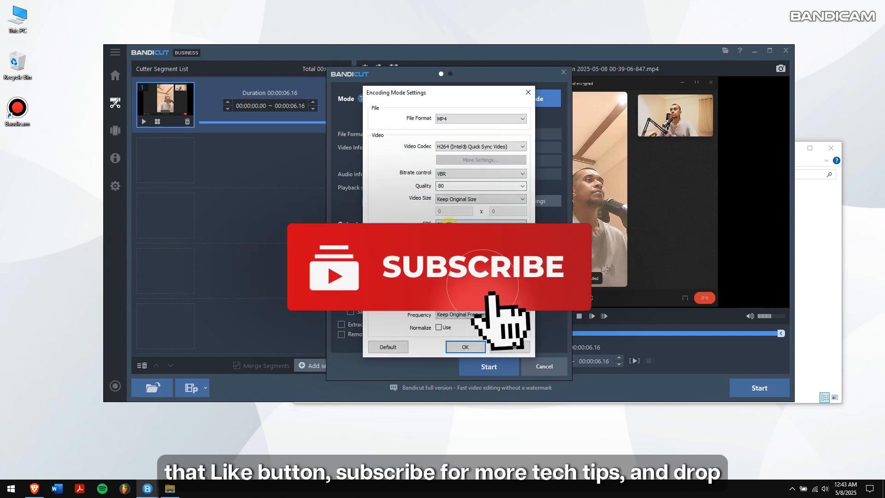
click(464, 346)
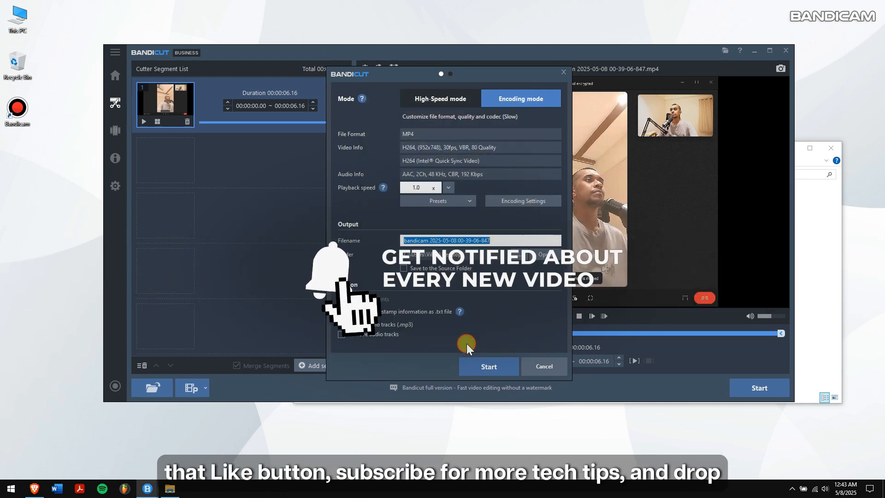
click(488, 366)
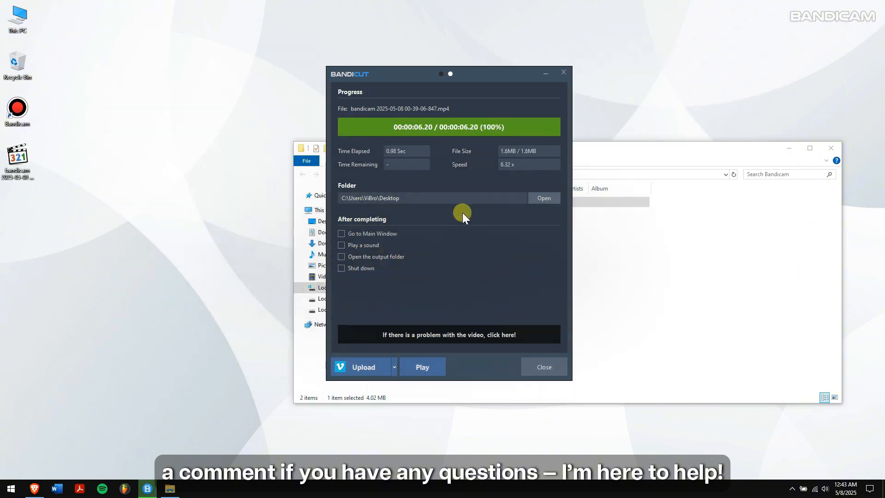